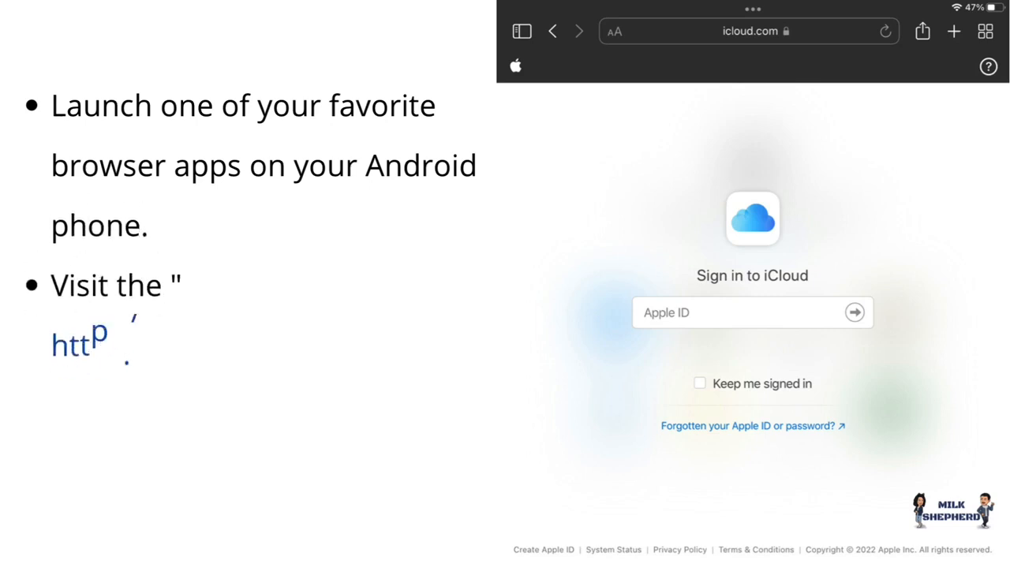
pyautogui.write('https://www.icloud.com/')
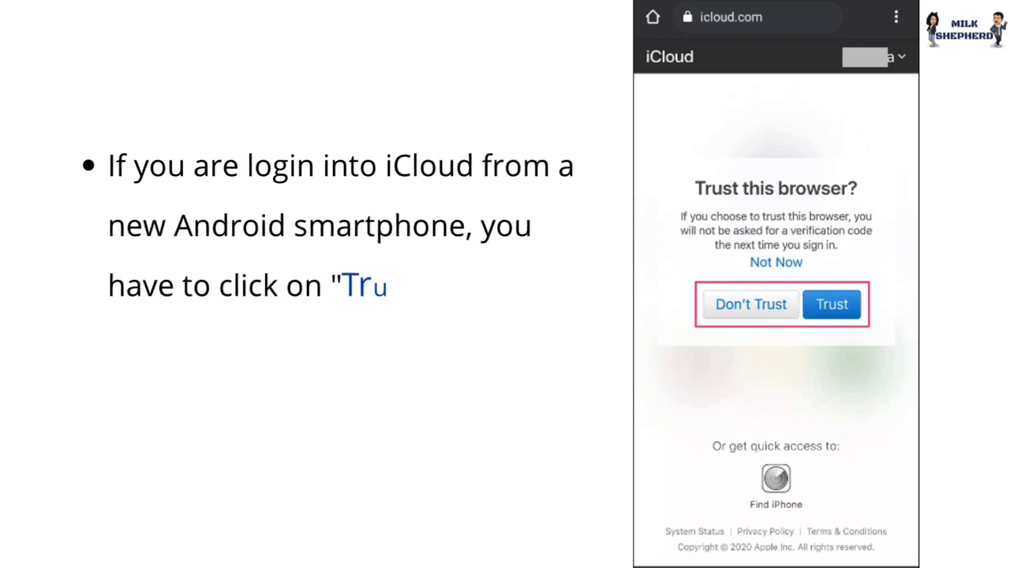
pyautogui.write('rust" when a screen is promp')
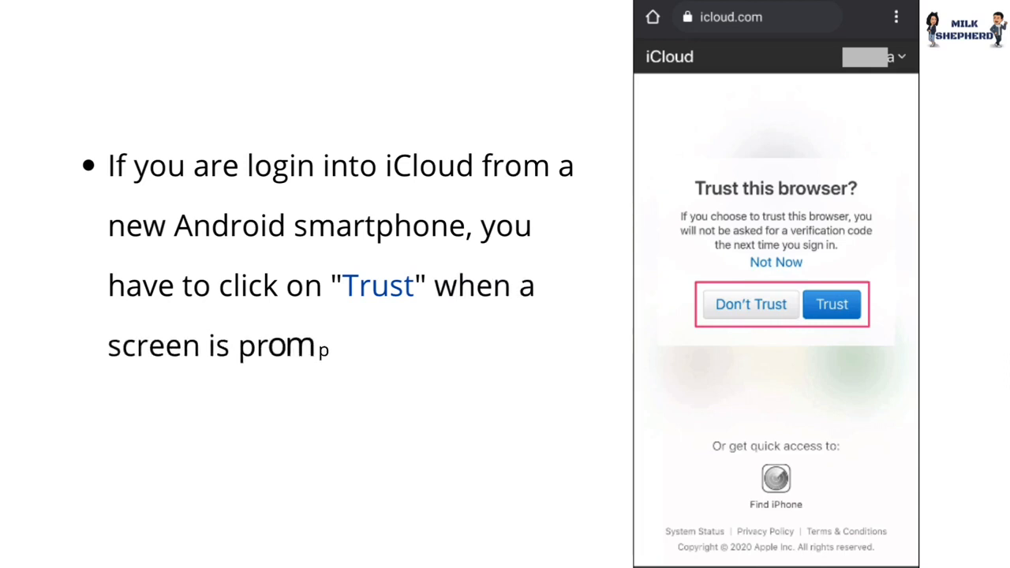